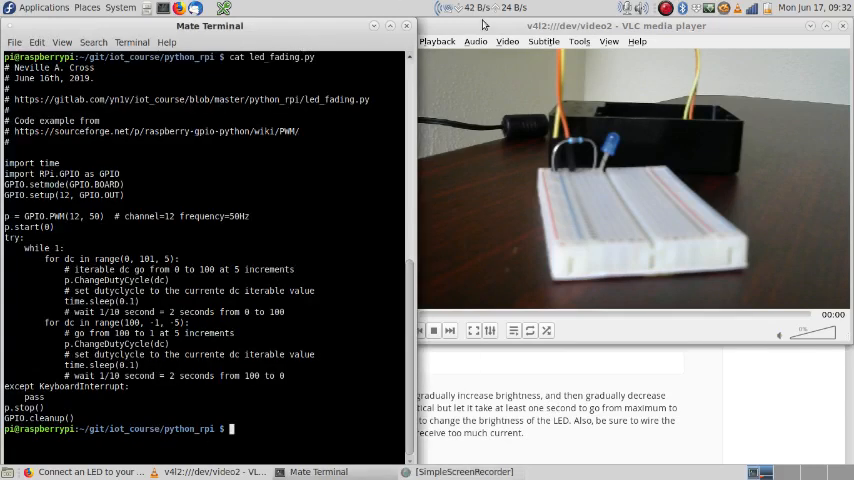
Raise the Coursera 'Connect an LED to your Raspberry Pi' assignment and scroll to its requirements.
left_click(90, 471)
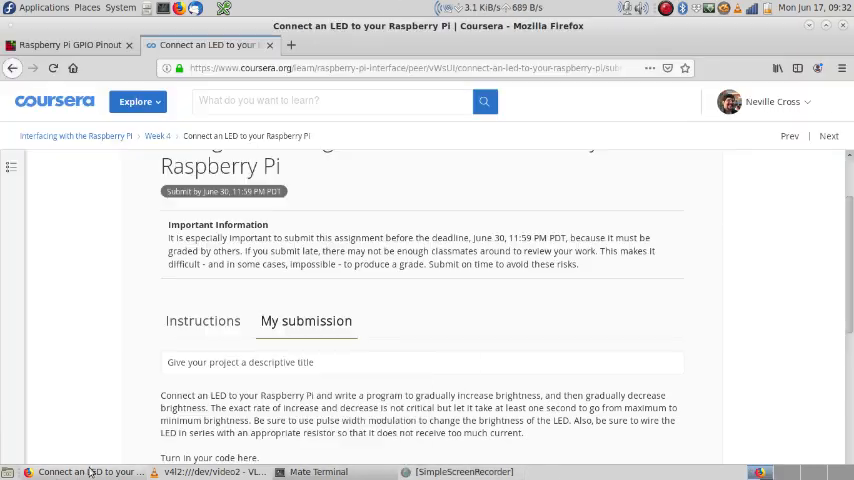
scroll("up", 3)
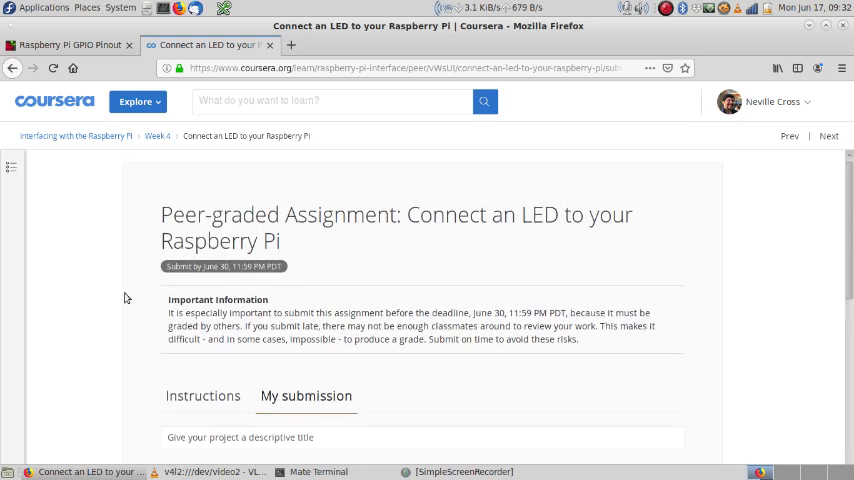
mouse_move(417, 261)
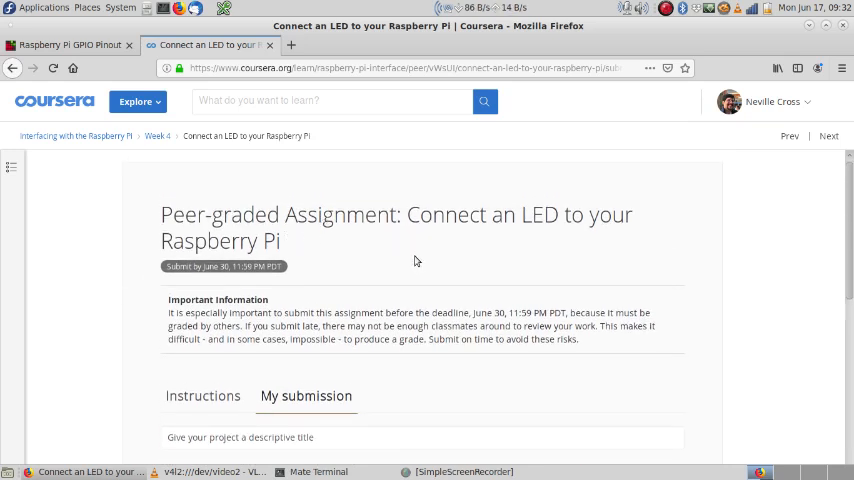
mouse_move(157, 334)
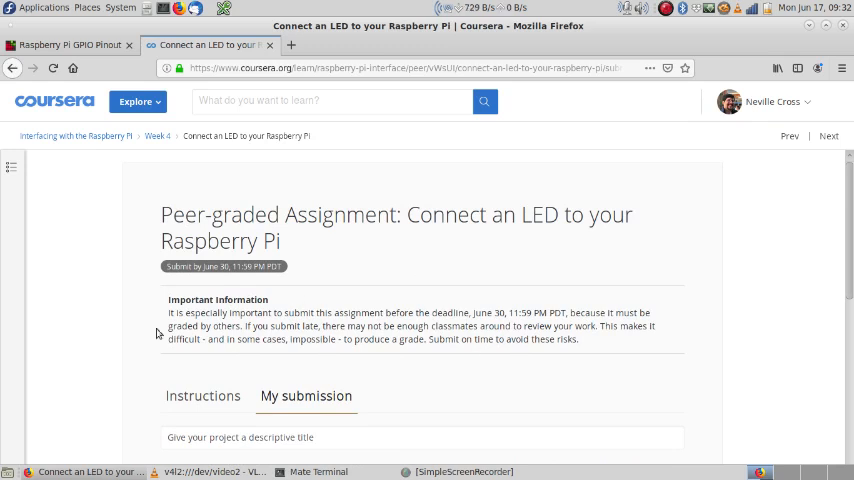
mouse_move(139, 350)
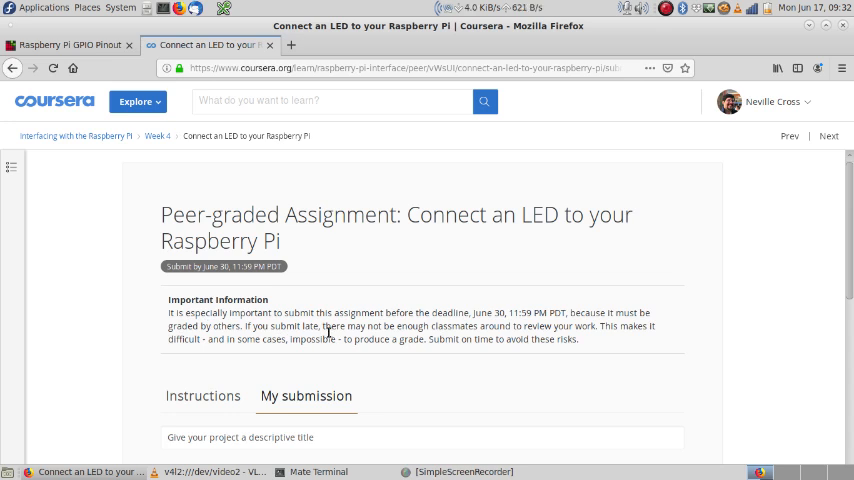
mouse_move(158, 328)
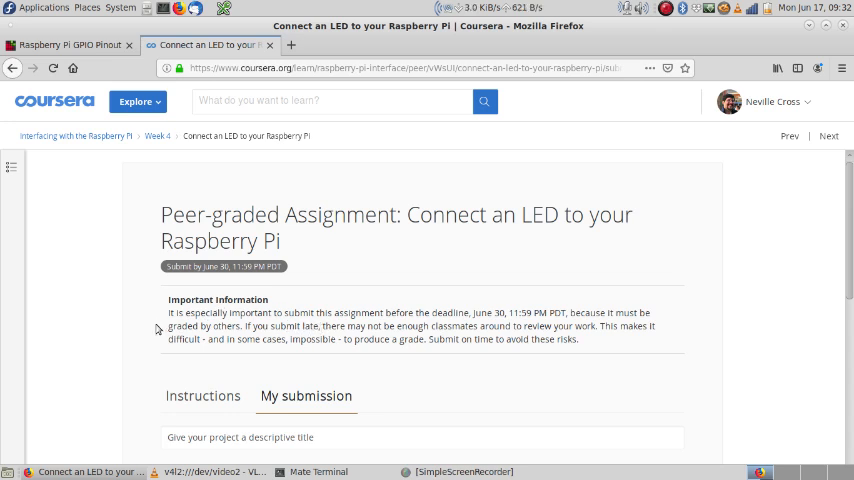
mouse_move(100, 320)
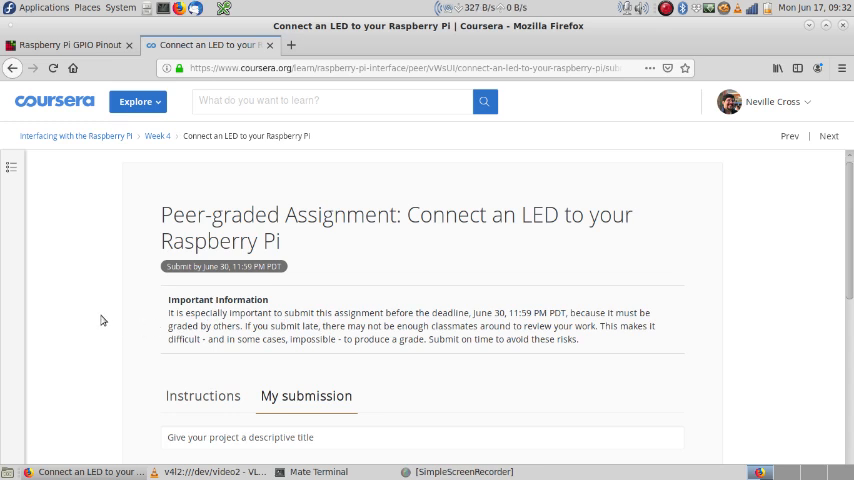
scroll("down", 3)
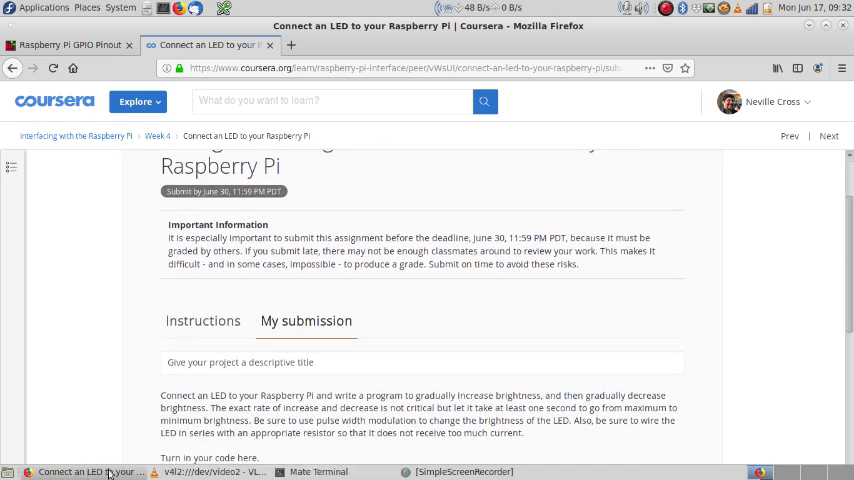
Raise the VLC v4l2:///dev/video2 webcam view of the breadboard LED.
left_click(210, 471)
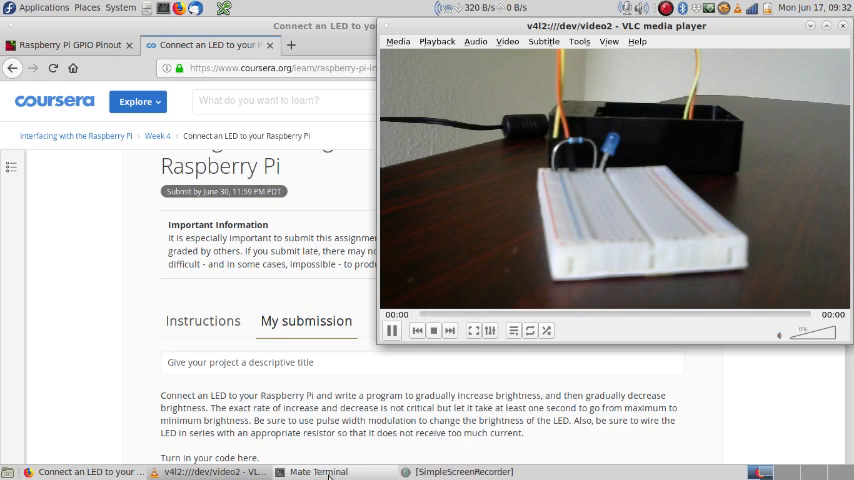
Bring the terminal with the led_fading.py PWM listing to the front beside the webcam.
left_click(318, 471)
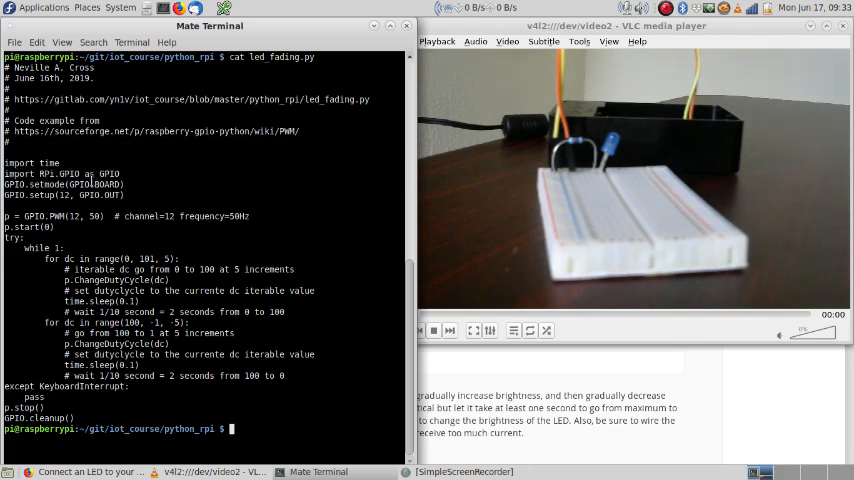
double_click(107, 184)
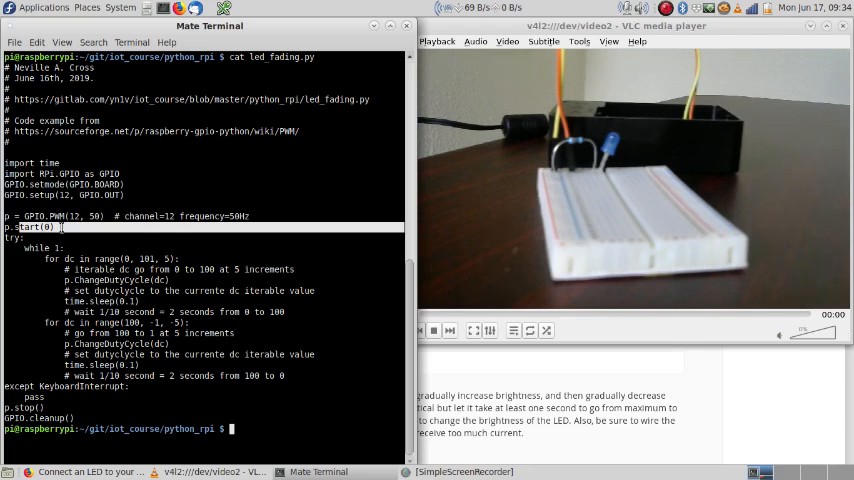
mouse_move(91, 258)
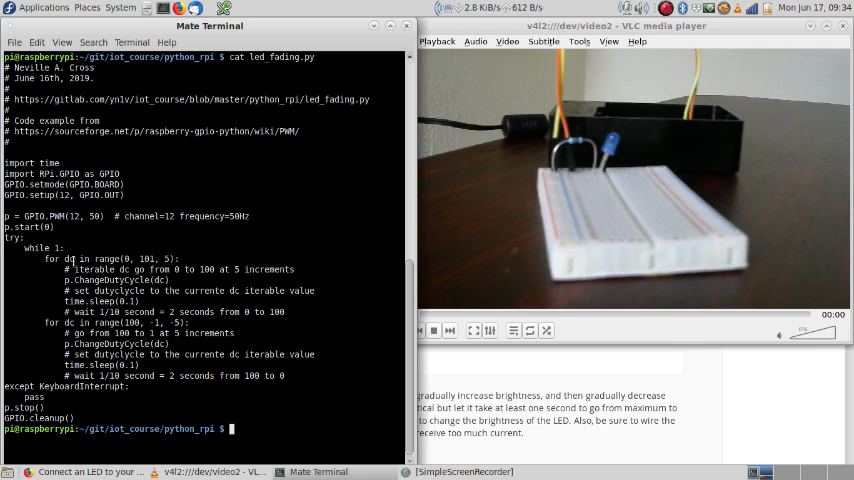
Highlight a word in the code, then enter 'cat led_fading.py' at the prompt without running it.
double_click(70, 259)
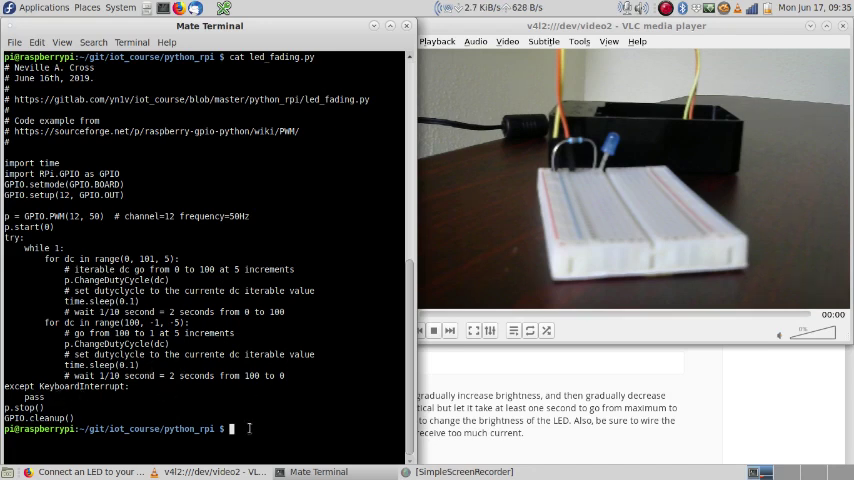
type("cat led_fading.py")
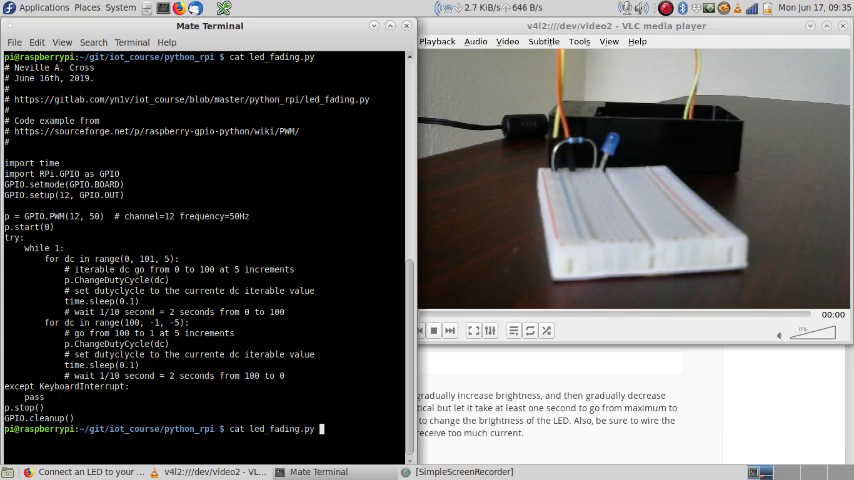